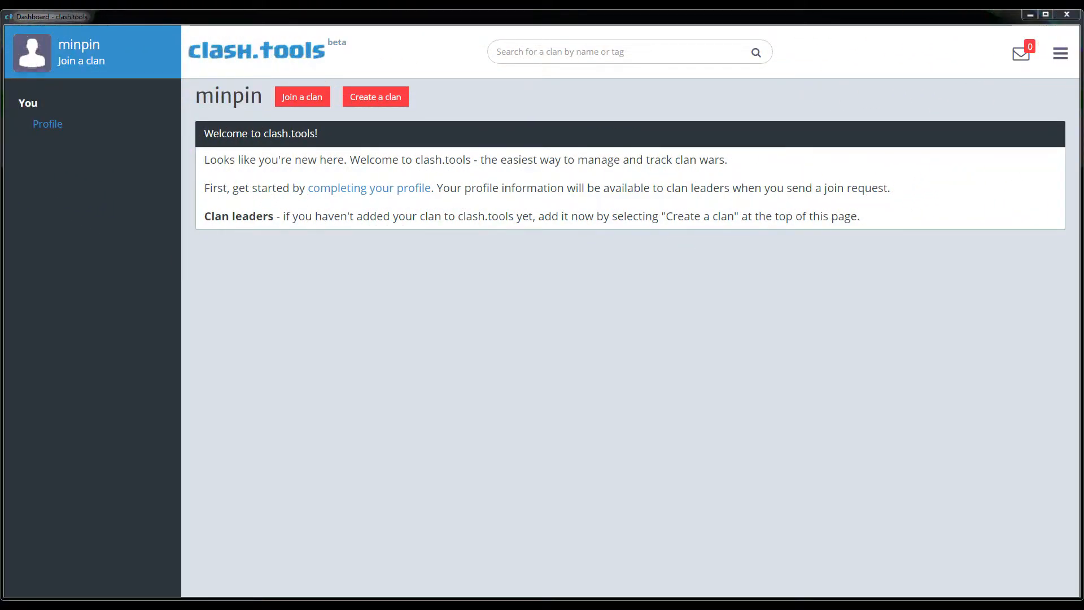
mouse_move(359, 302)
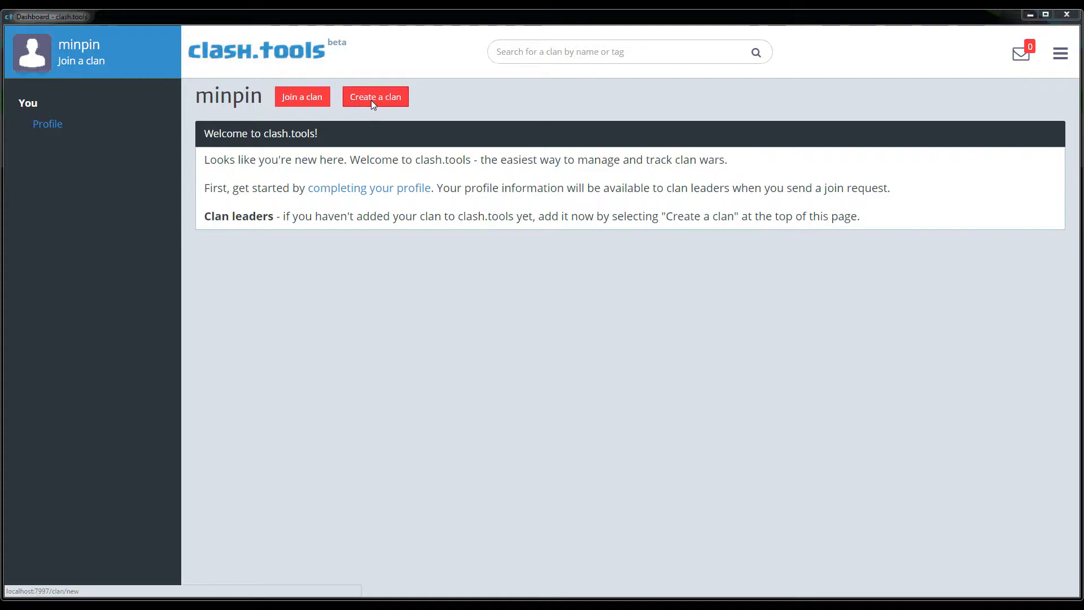
Start a new clan form with name 'KARA Rising' and clan tag '#29YYUCYP'
left_click(374, 97)
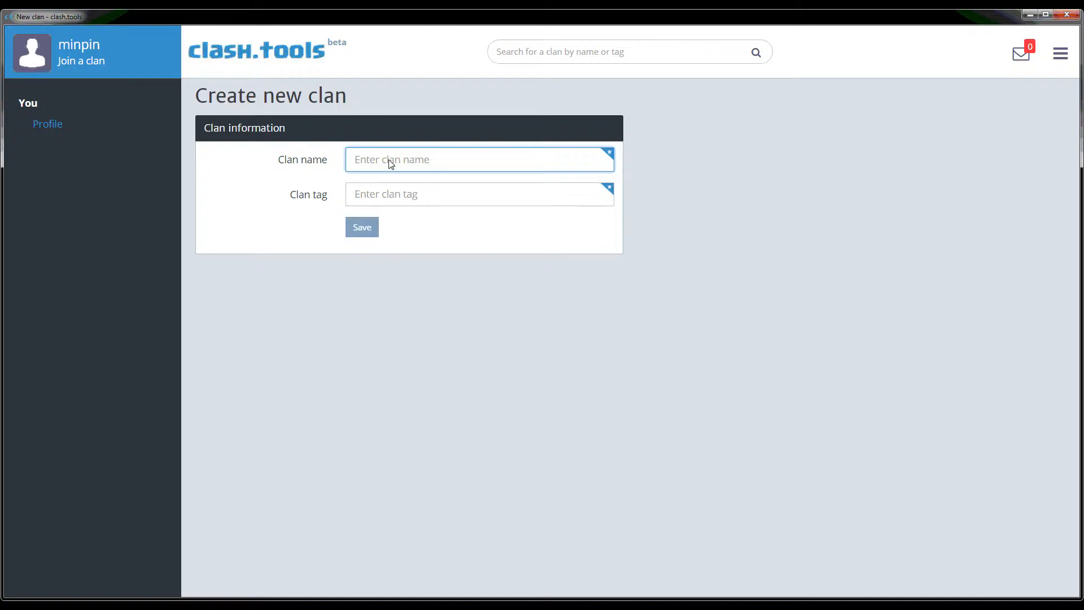
type("KARA R")
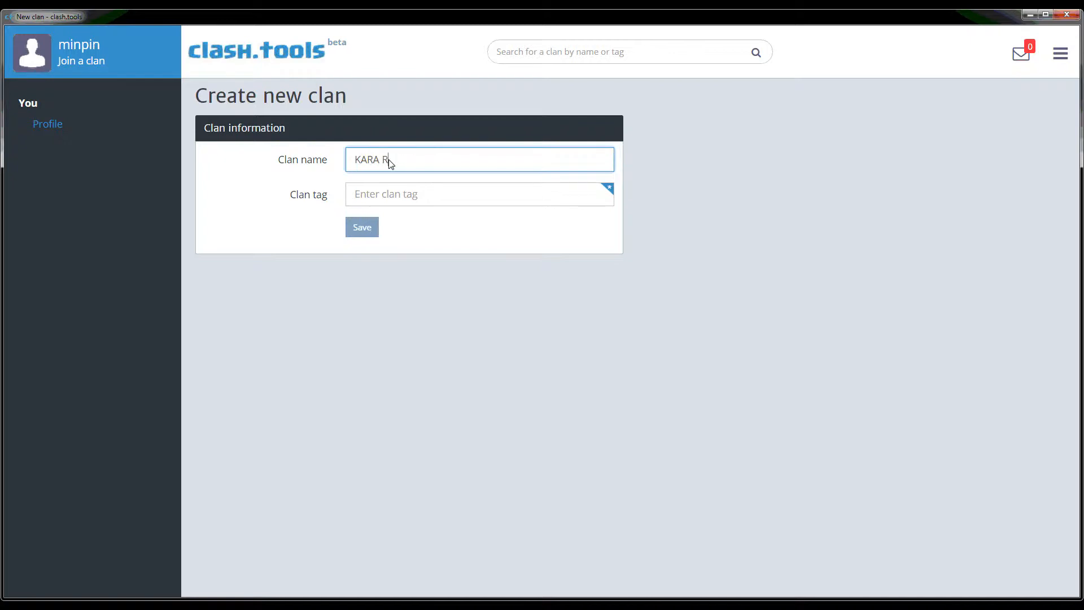
type("ising")
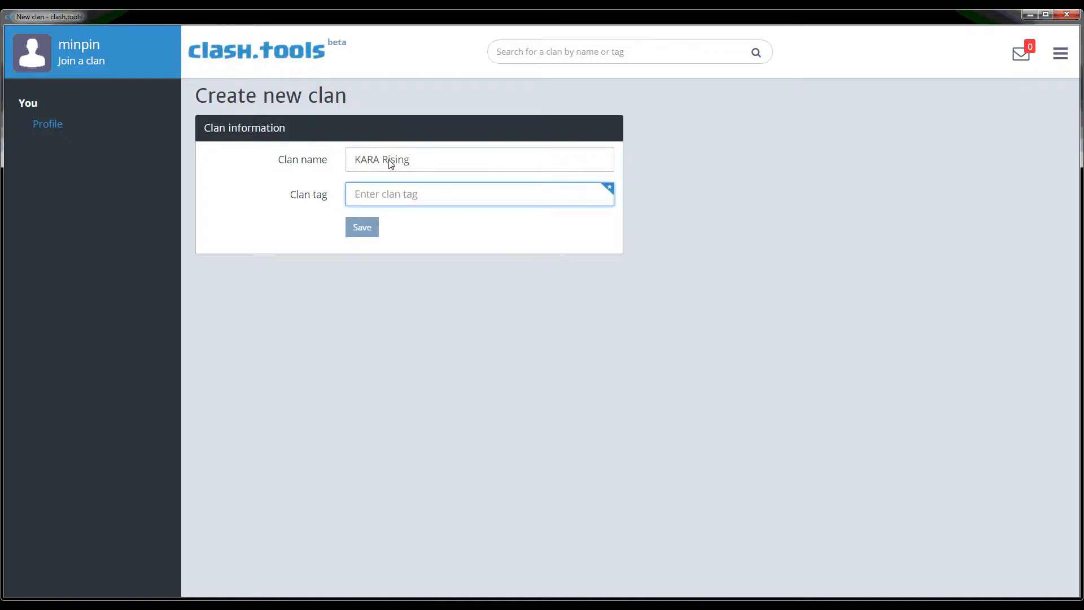
type("#")
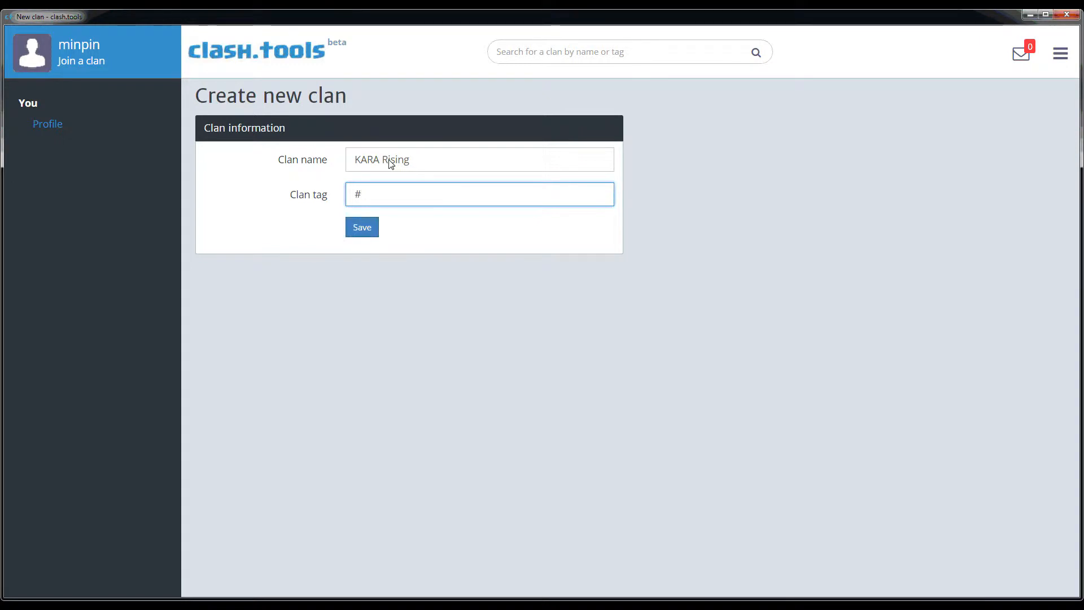
type("29YY")
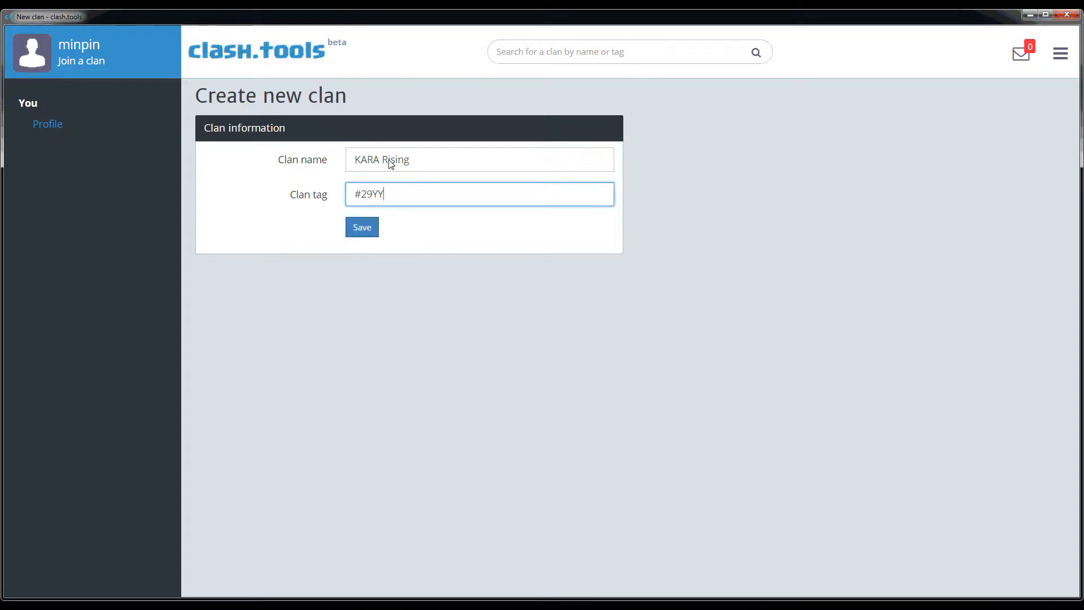
type("UCYP")
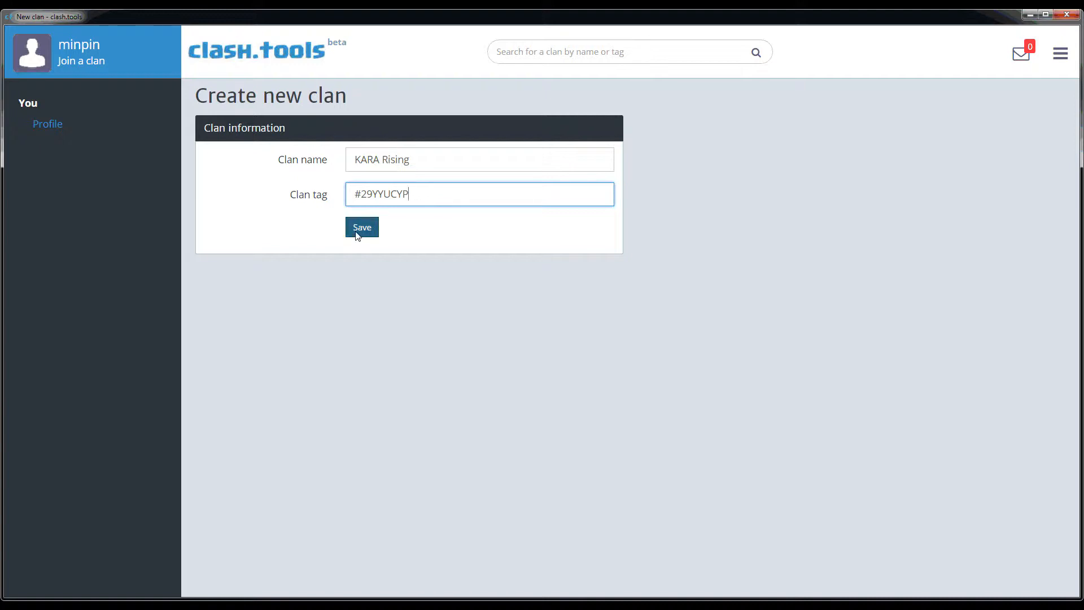
Save the new clan and write the overview 'We are the feeder to KARA'
left_click(361, 227)
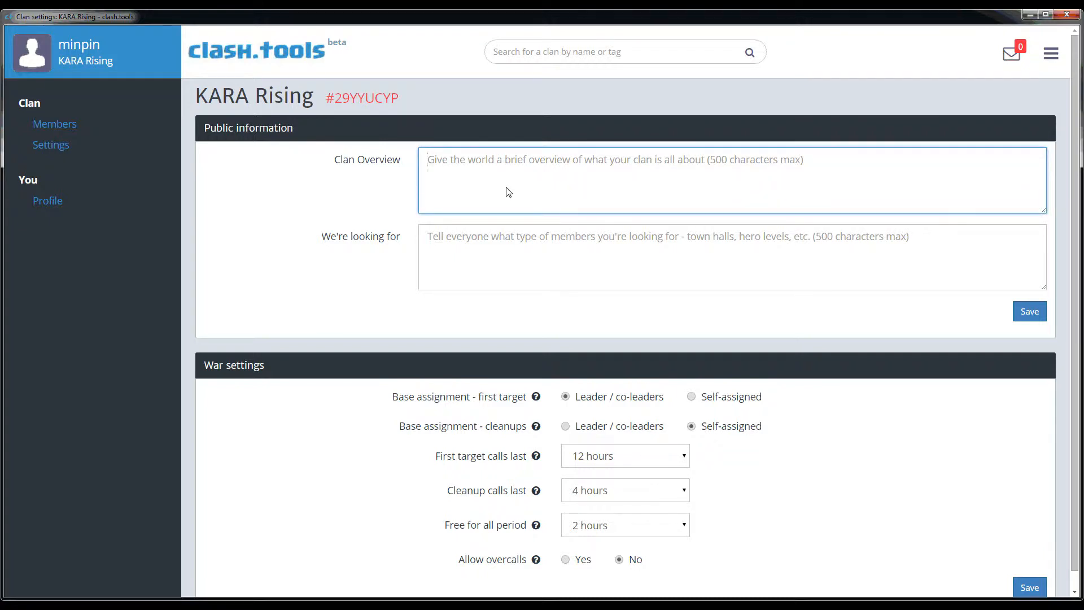
type("We are")
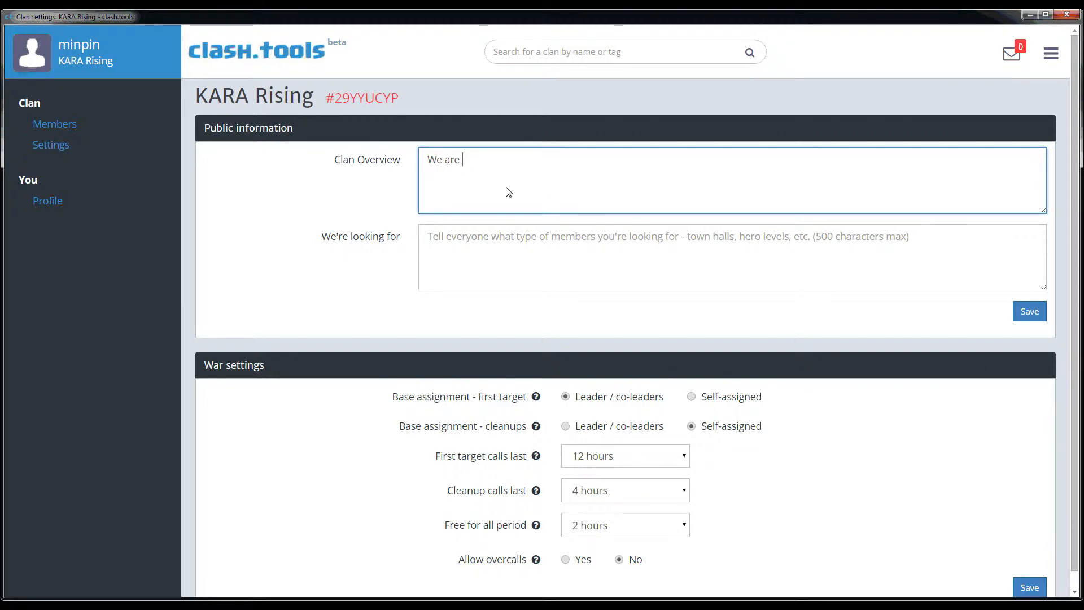
type("the")
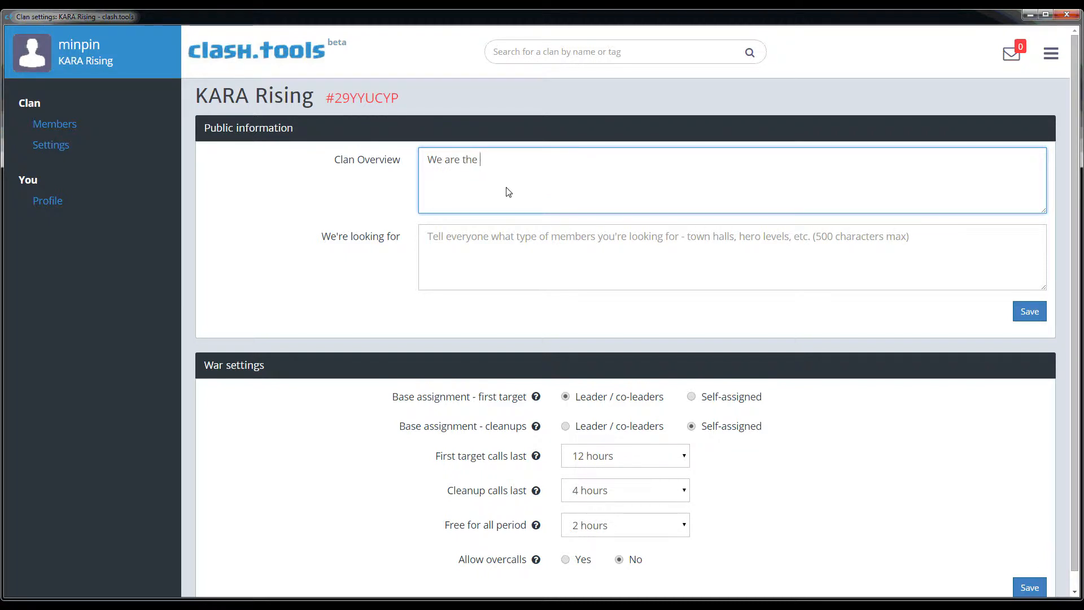
type("feeder to KARA Heroes")
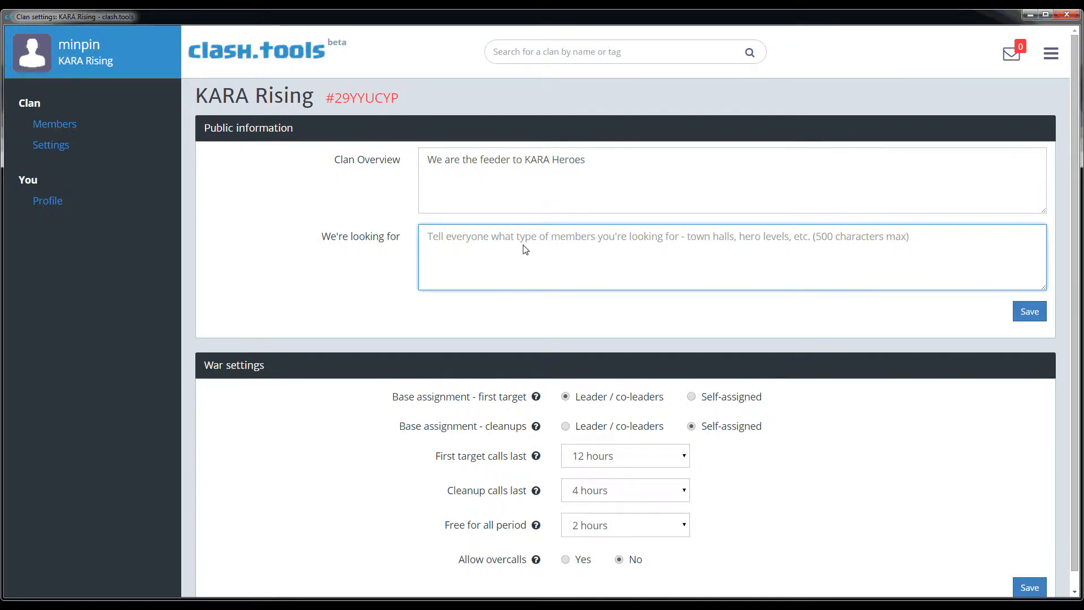
Enter the looking-for text 'TH9 and TH10 strong 3-star hybrid attackers'
type("TH9")
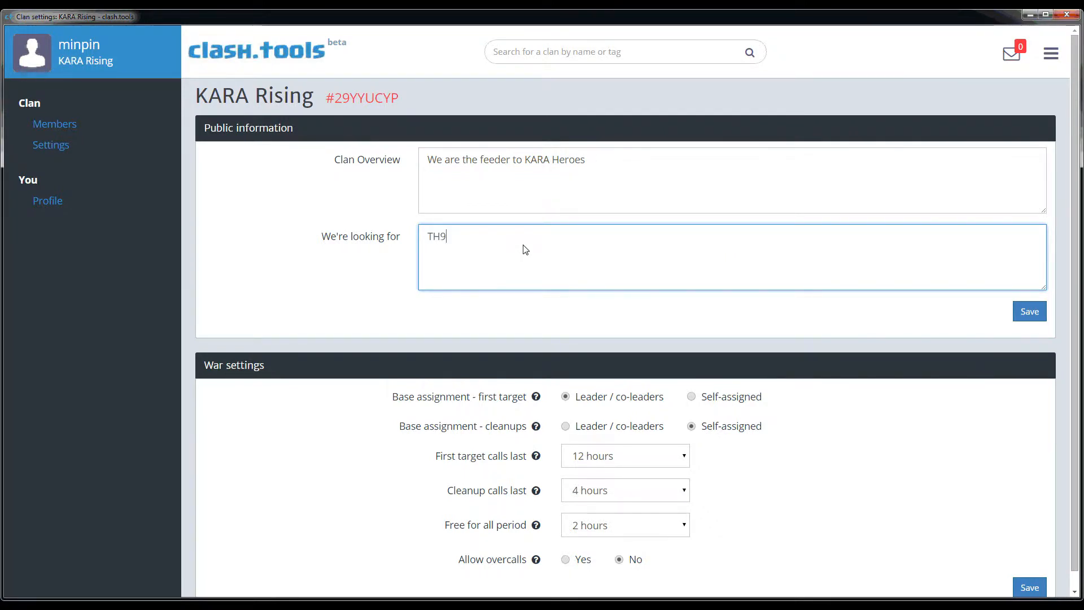
type("and TH10")
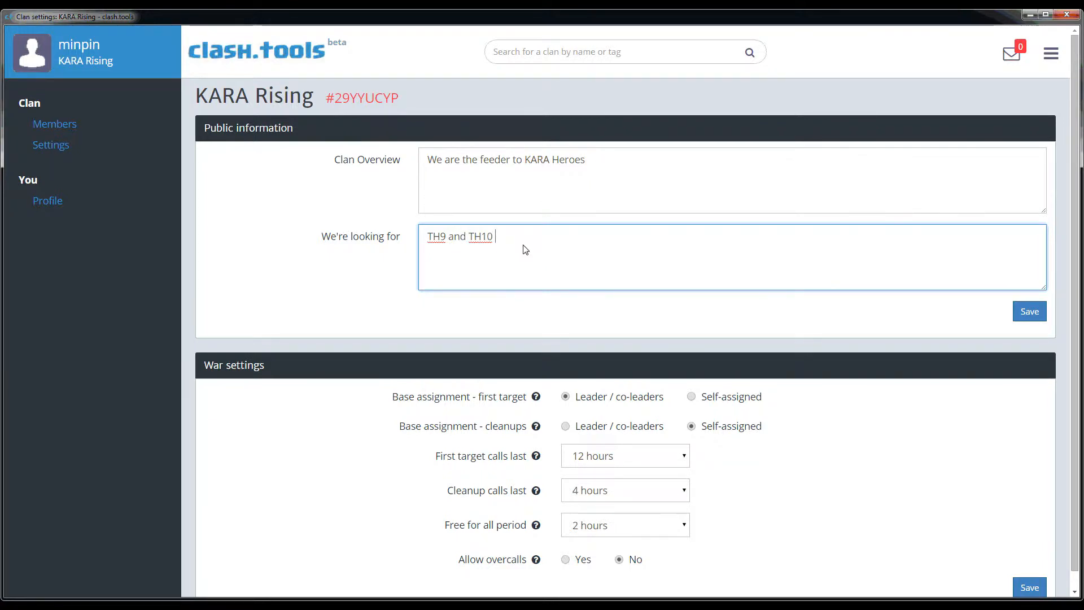
type("sr")
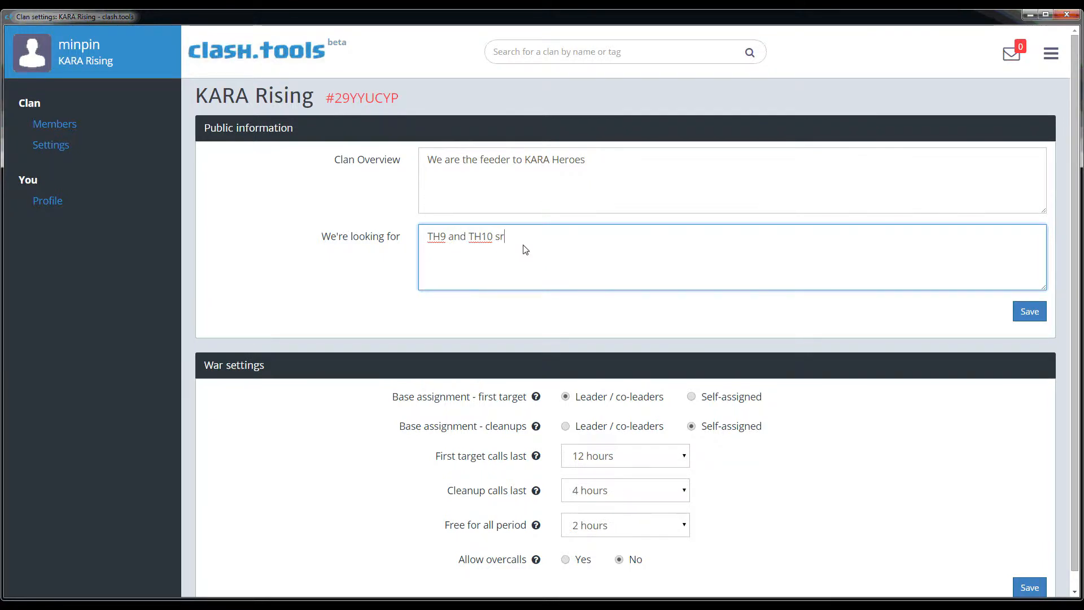
type("trong 3-")
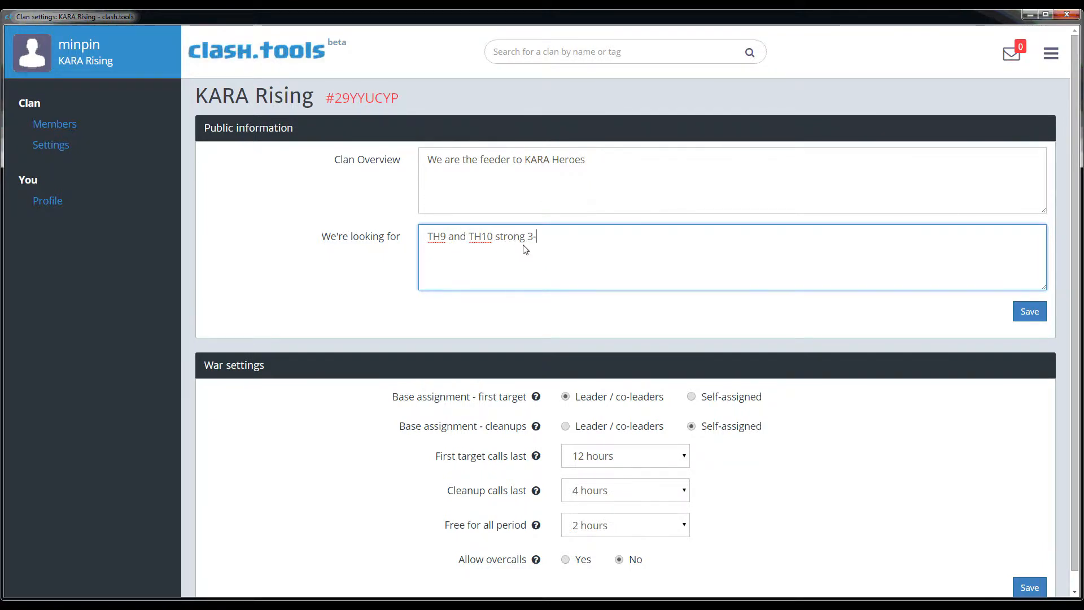
type("star hybrid atta")
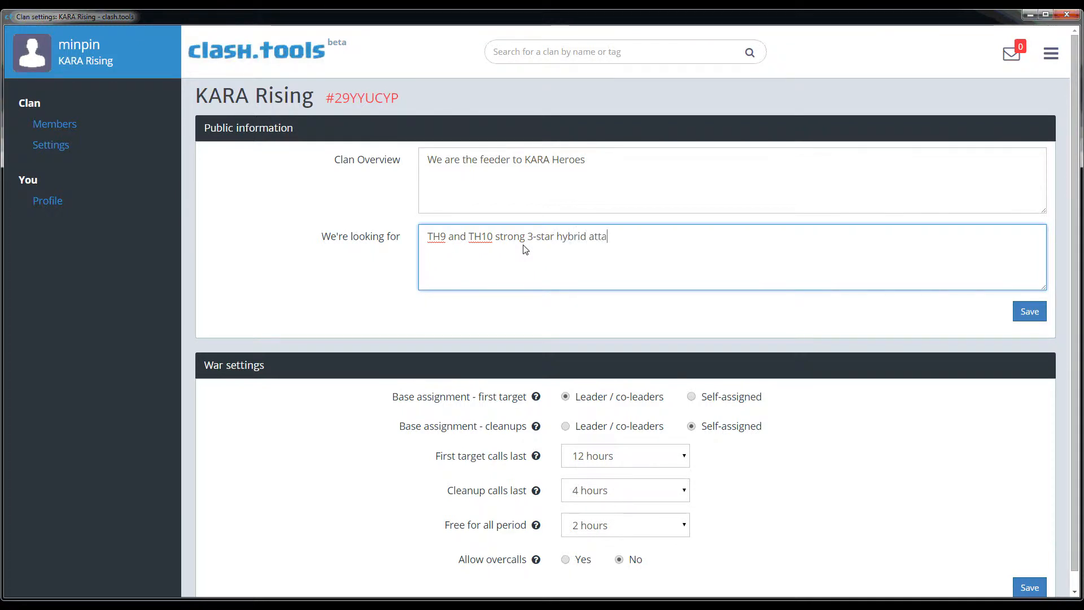
type("ckers")
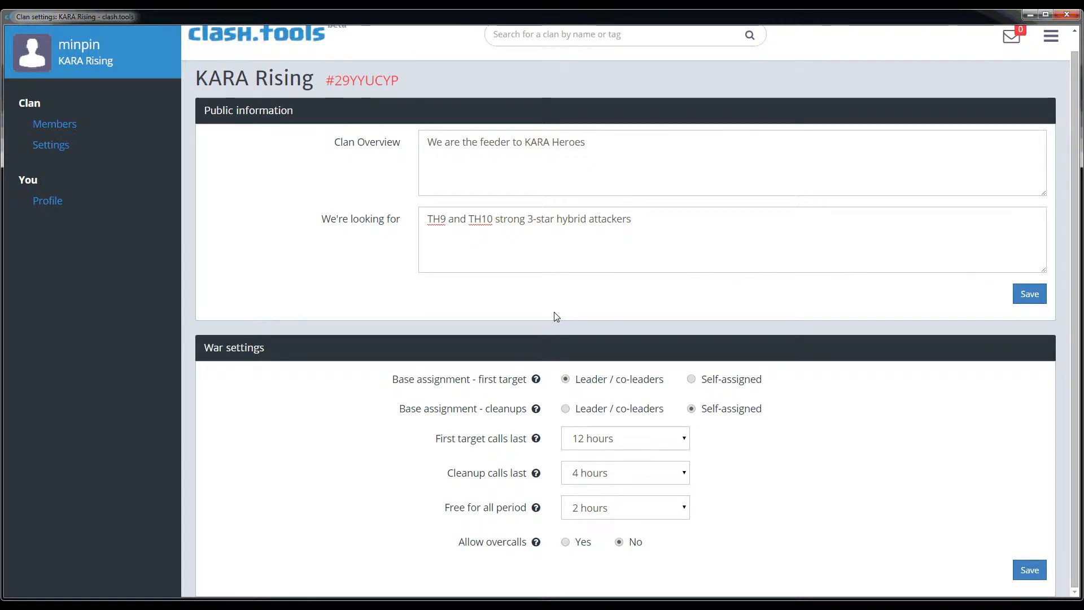
mouse_move(586, 327)
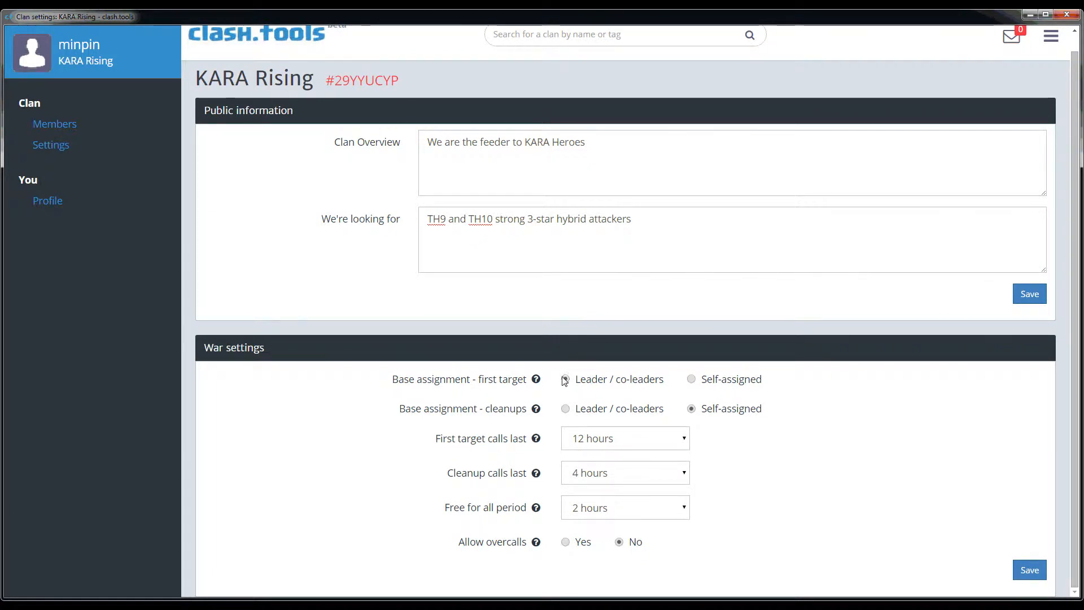
mouse_move(535, 379)
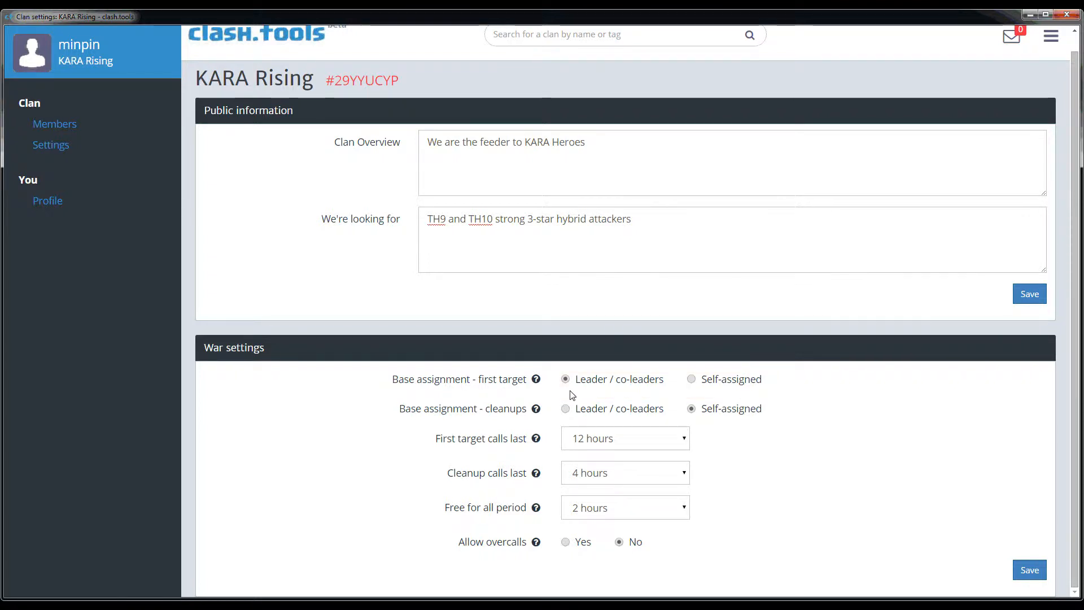
mouse_move(536, 409)
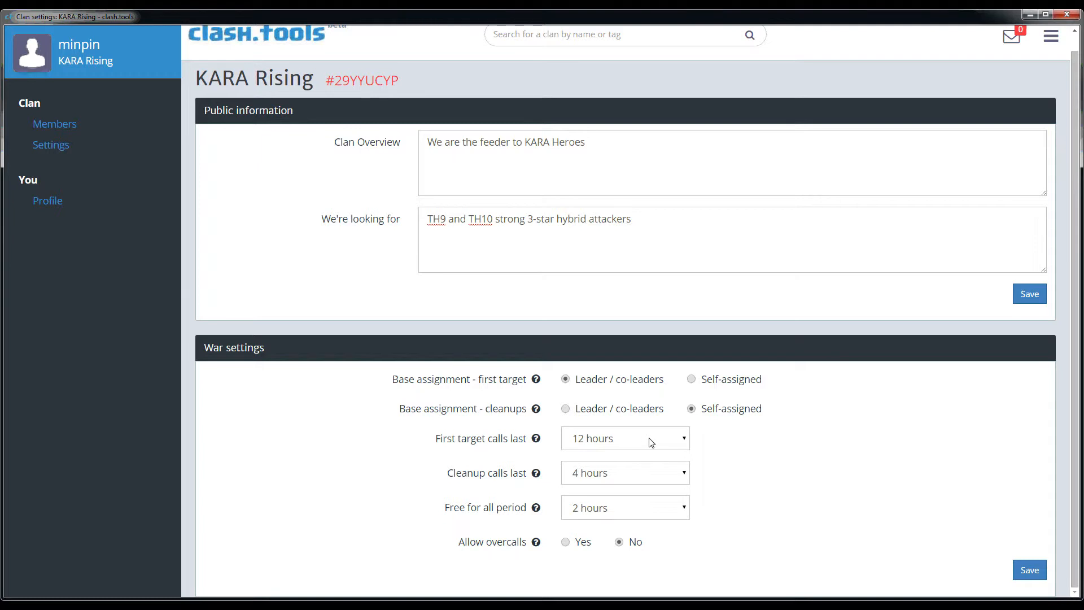
Keep the war setting 'First target calls last' at 12 hours
left_click(624, 438)
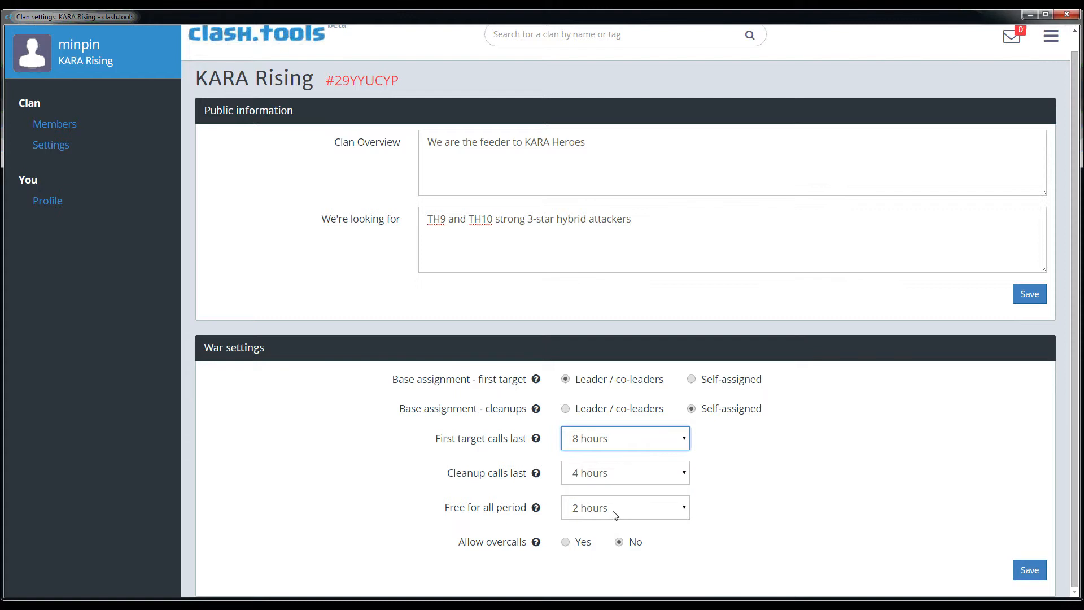
left_click(625, 438)
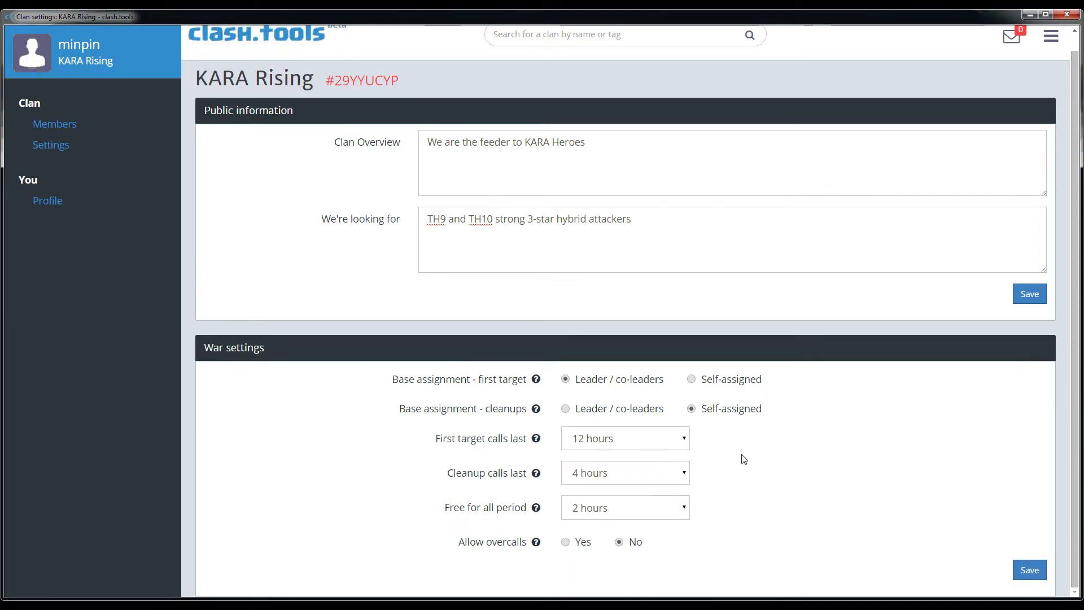
mouse_move(681, 474)
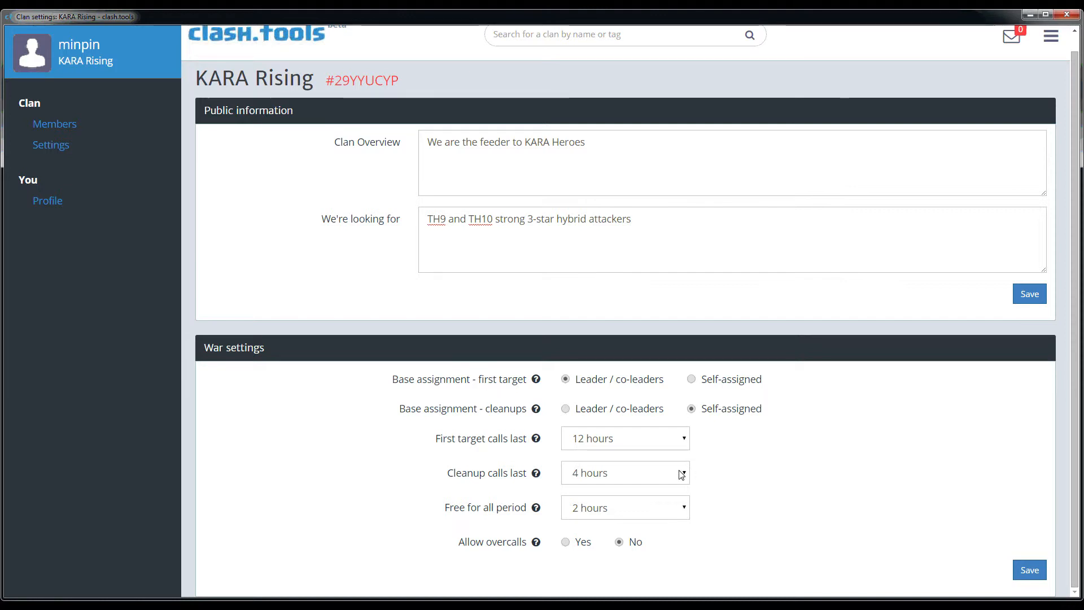
mouse_move(564, 550)
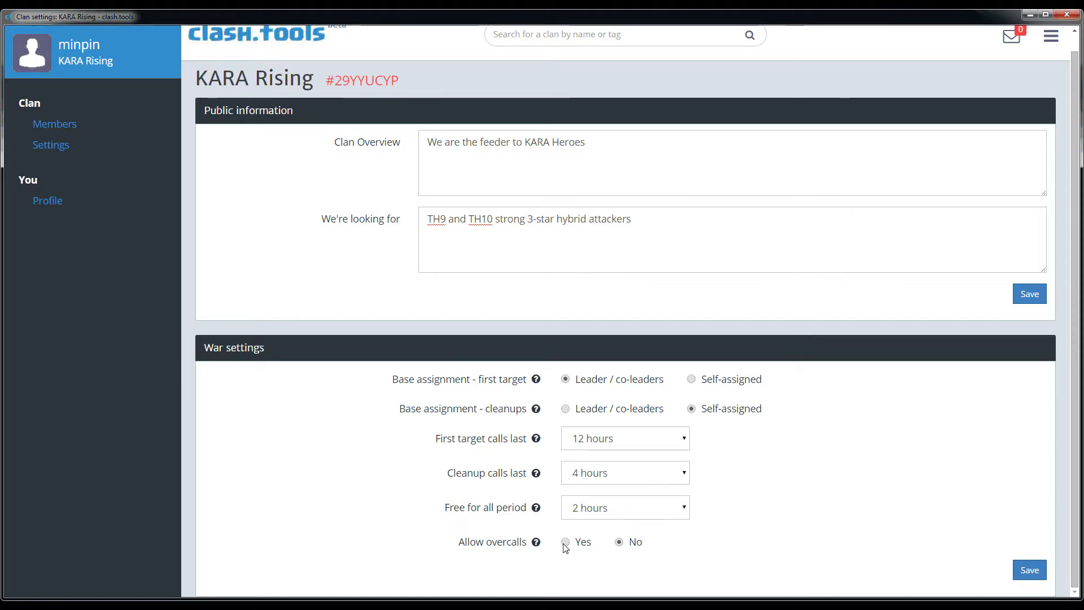
mouse_move(535, 542)
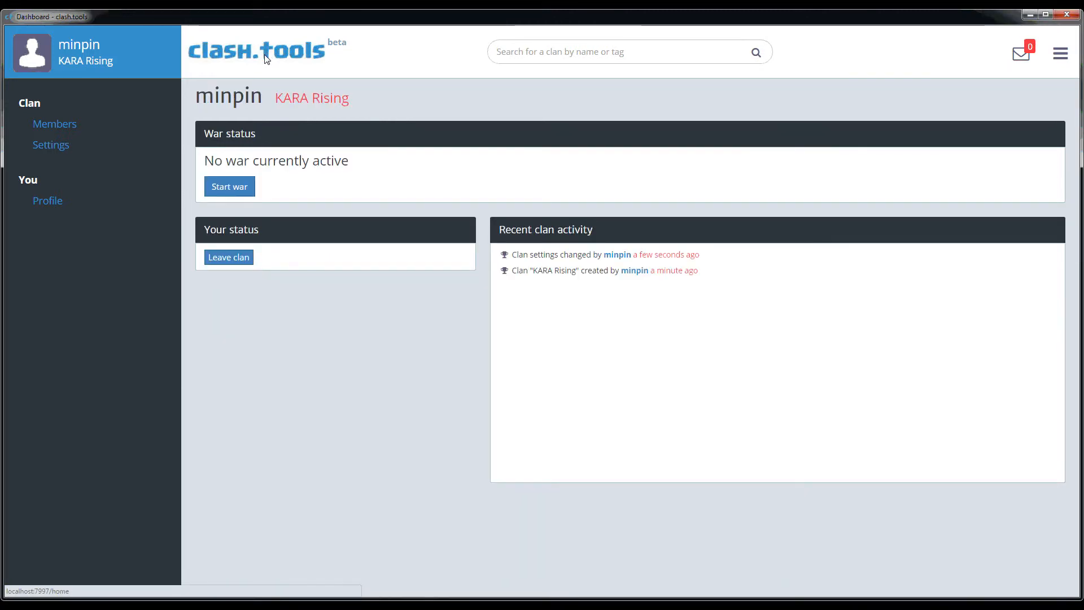
mouse_move(120, 67)
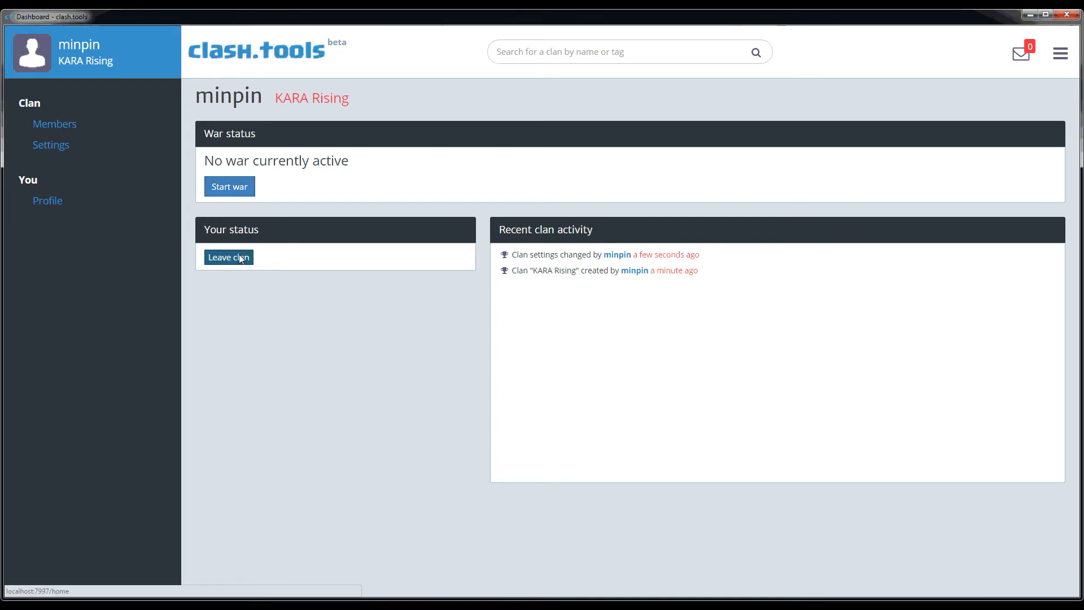
mouse_move(639, 277)
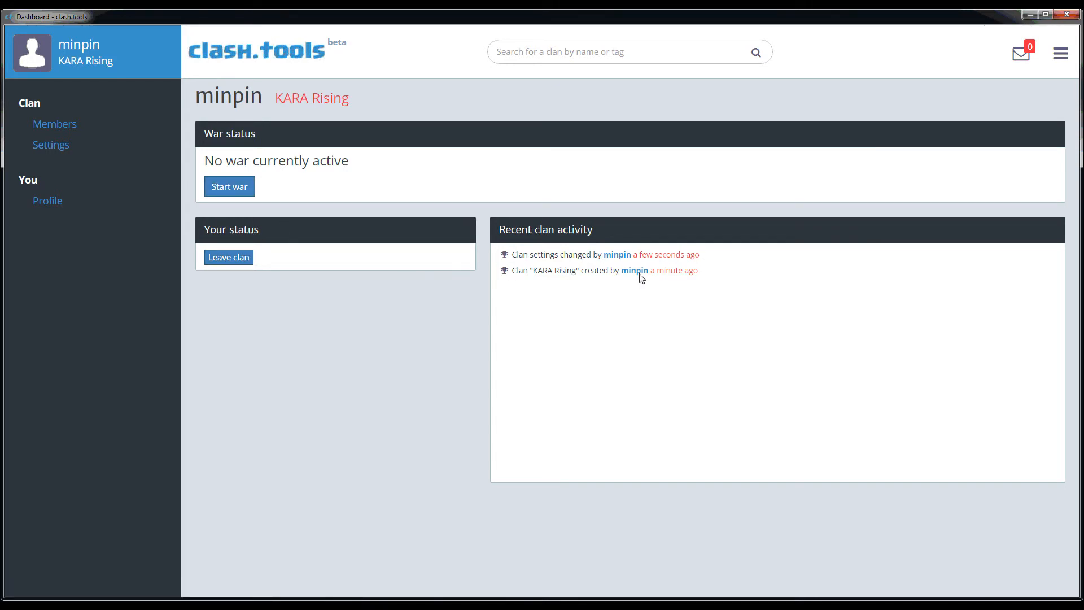
mouse_move(68, 136)
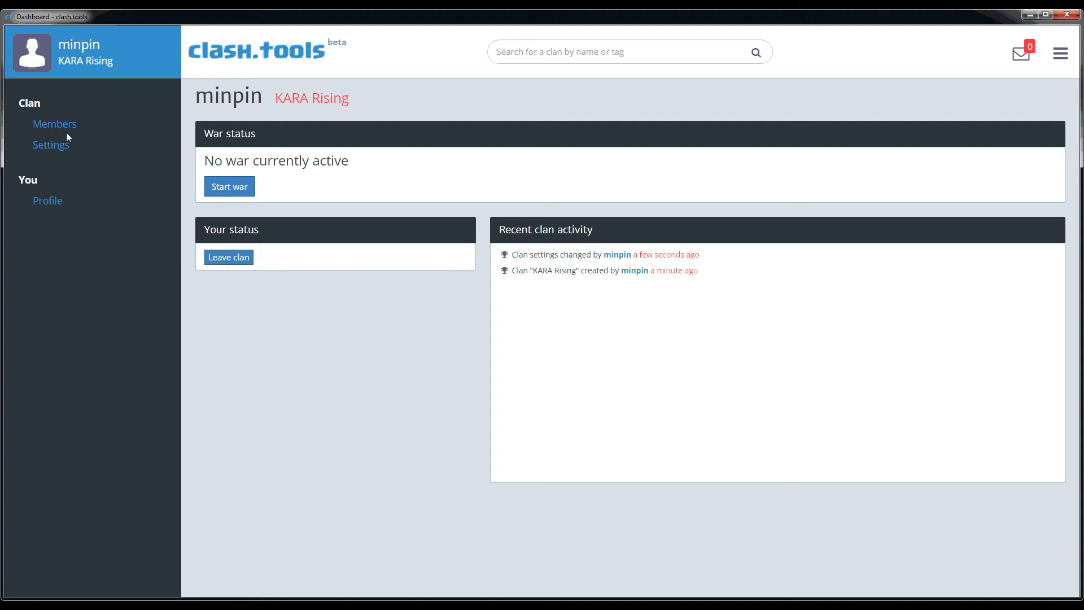
Show KARA Rising's member list with minpin as the sole Leader
left_click(54, 125)
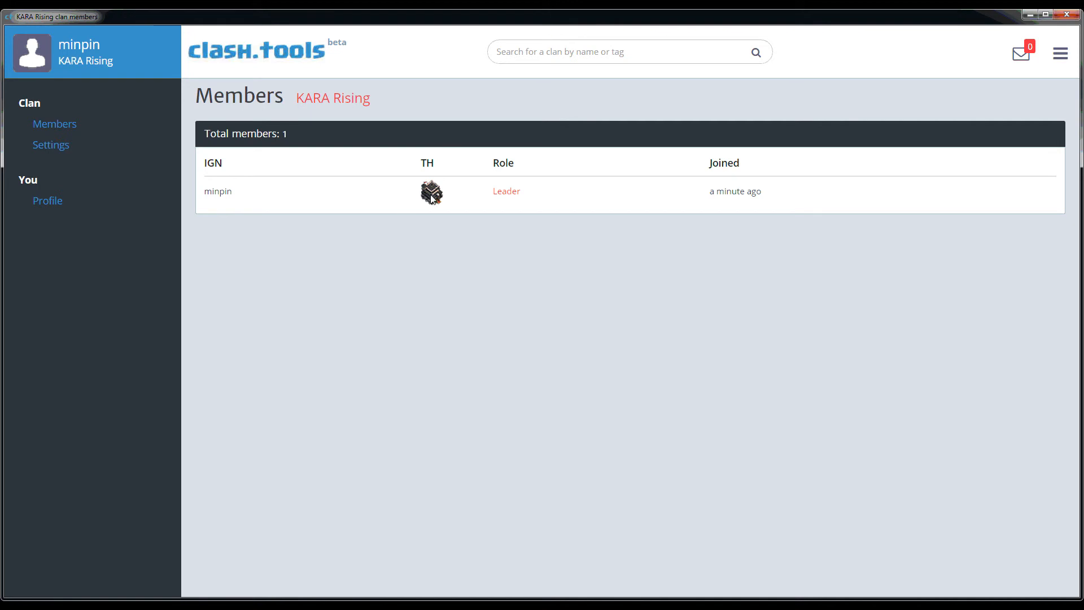
mouse_move(401, 246)
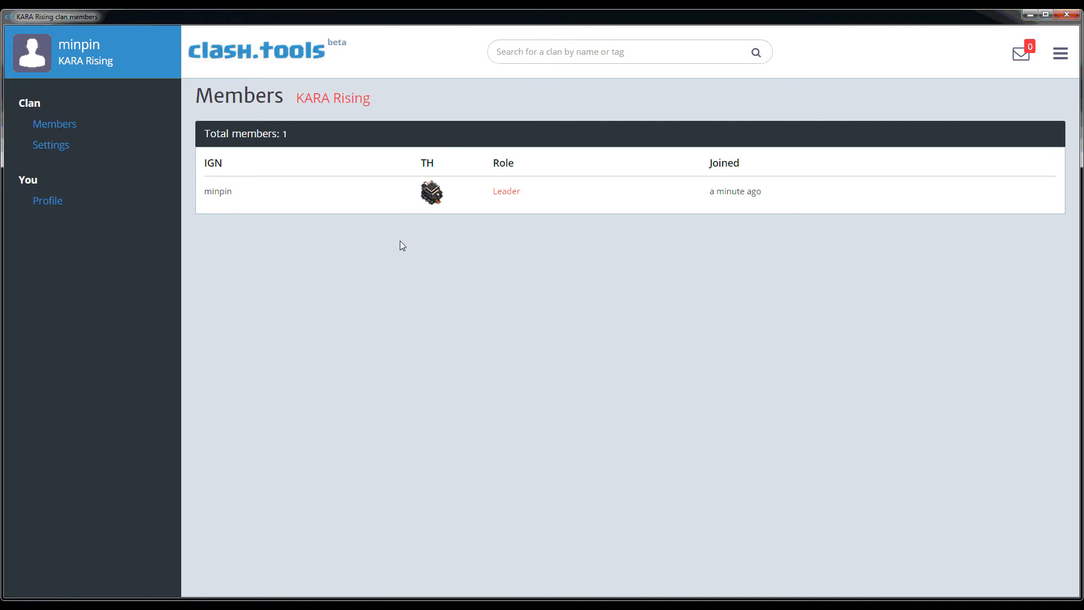
mouse_move(62, 135)
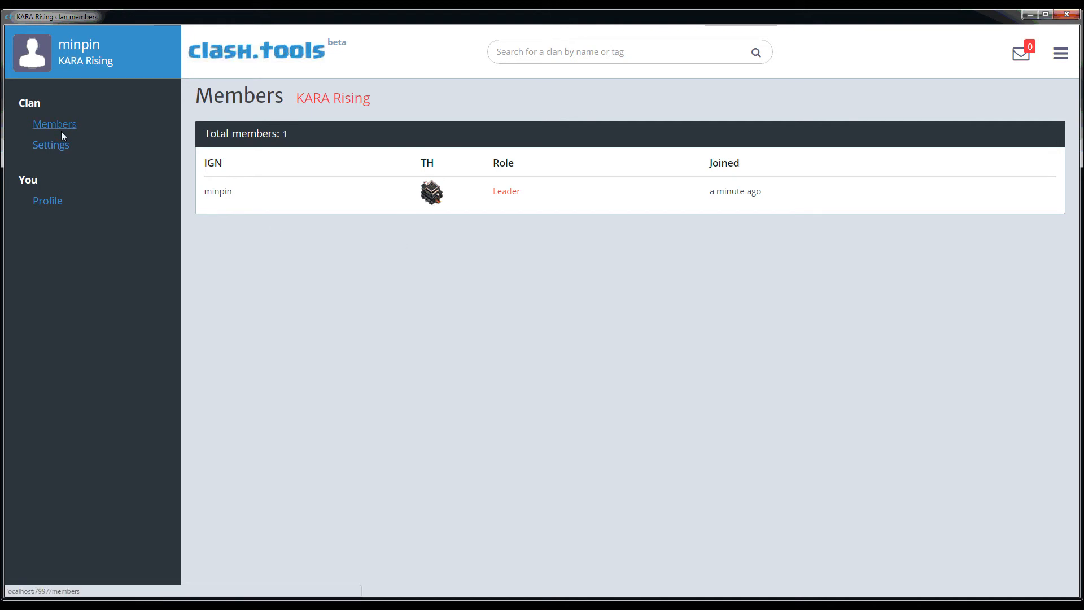
Review KARA Rising's saved public information and war settings on the Settings page
left_click(50, 145)
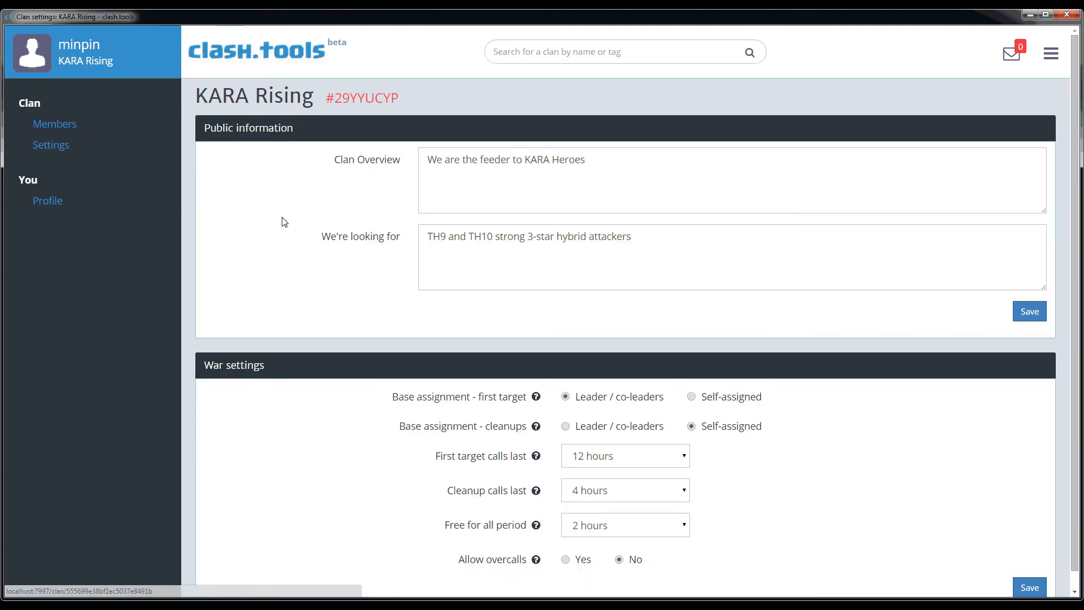
scroll("down", 3)
type("K")
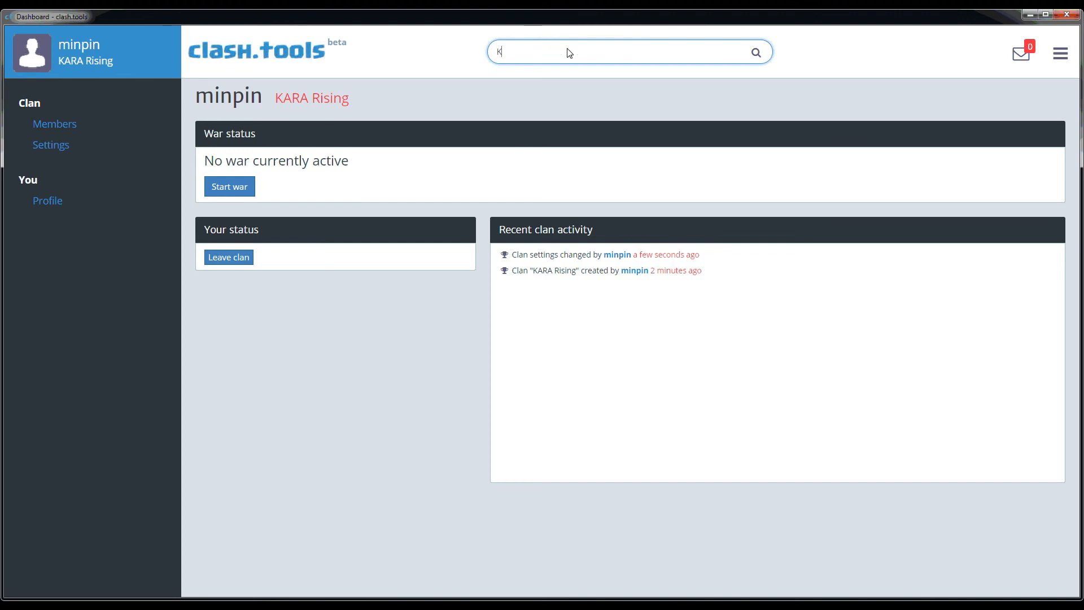
Search 'KARA' in Find a clan to confirm KARA Rising is listed, then return to Members
type("ARA")
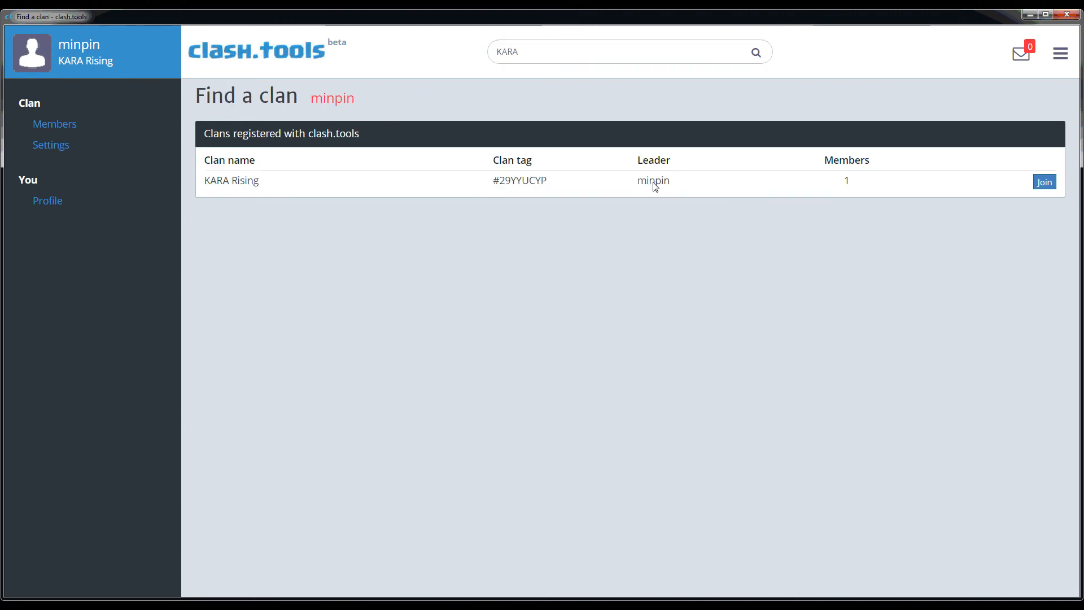
mouse_move(957, 239)
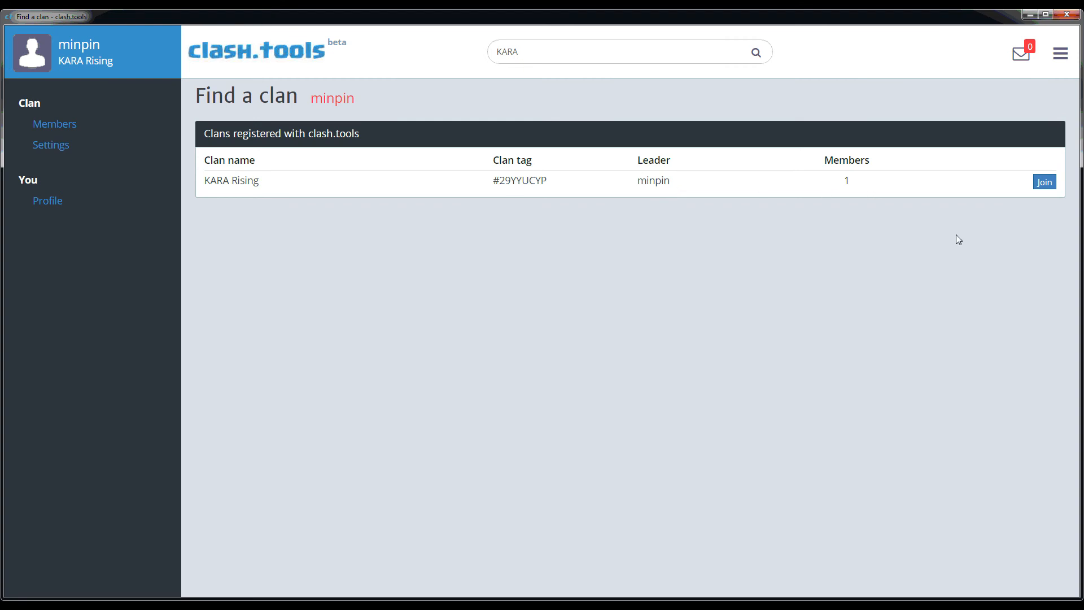
mouse_move(145, 139)
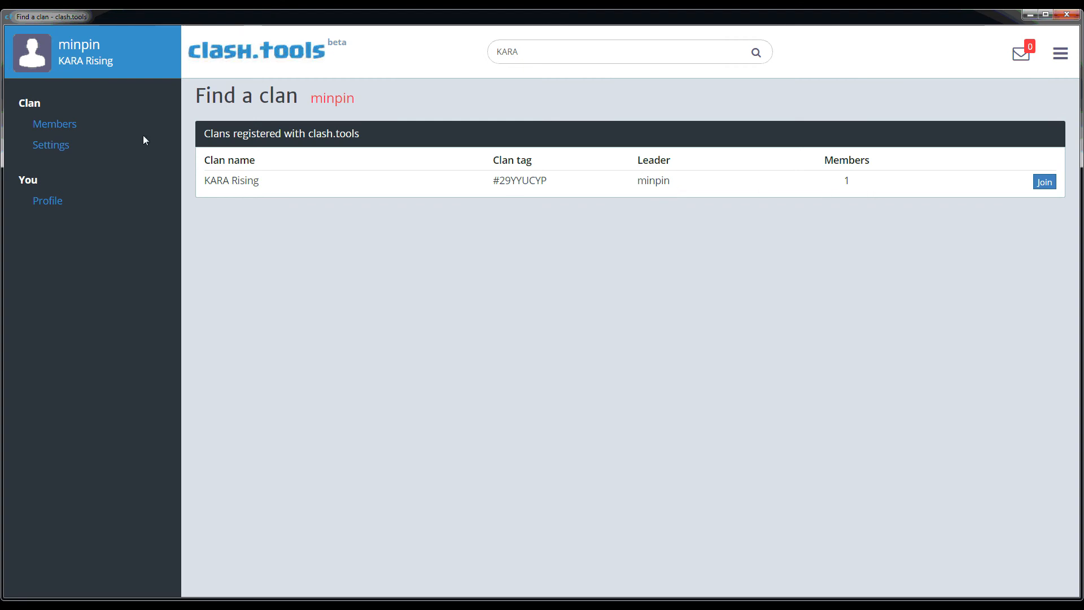
mouse_move(62, 126)
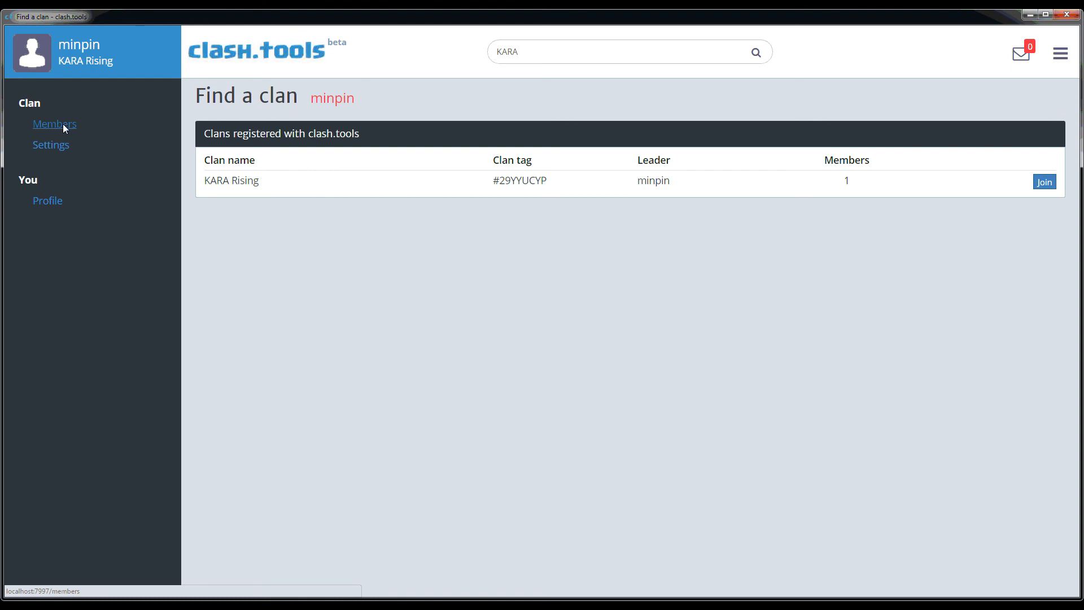
left_click(54, 125)
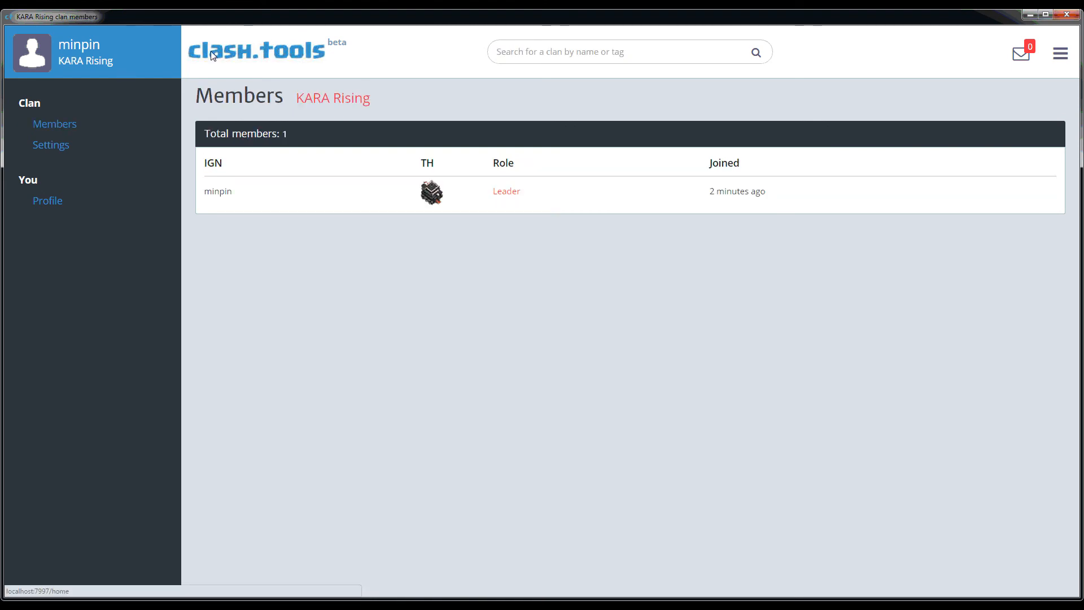